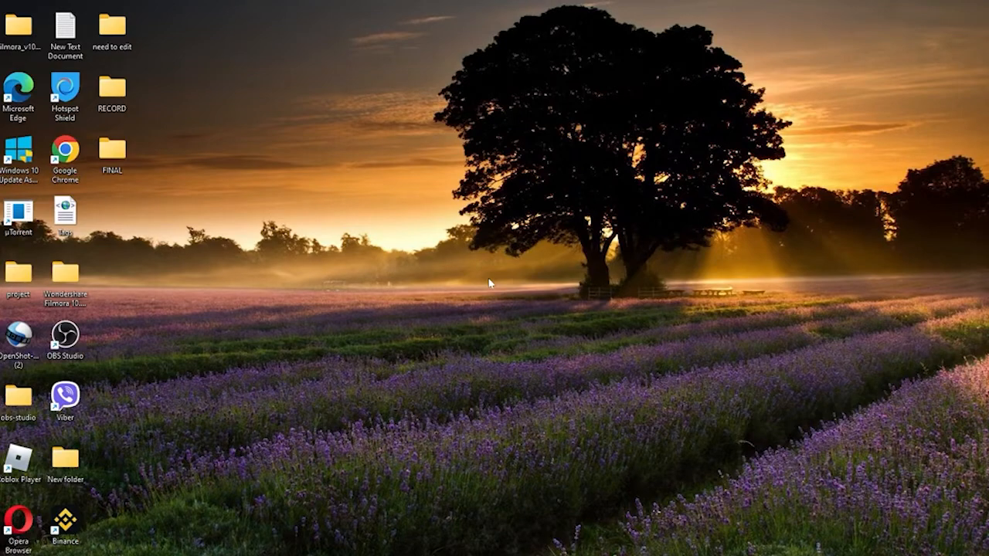
- Launch Microsoft Edge from its desktop shortcut
left_click(65, 151)
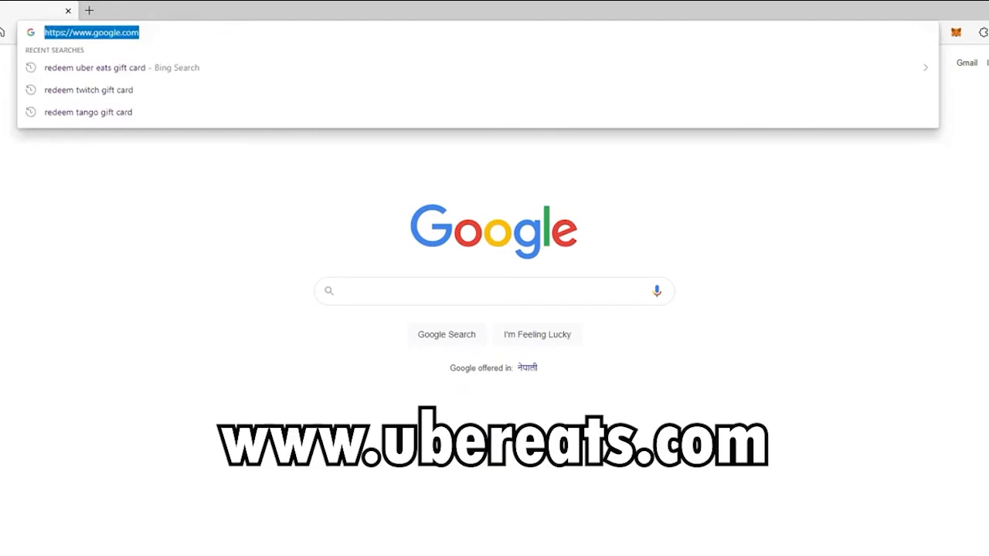
type("www.u")
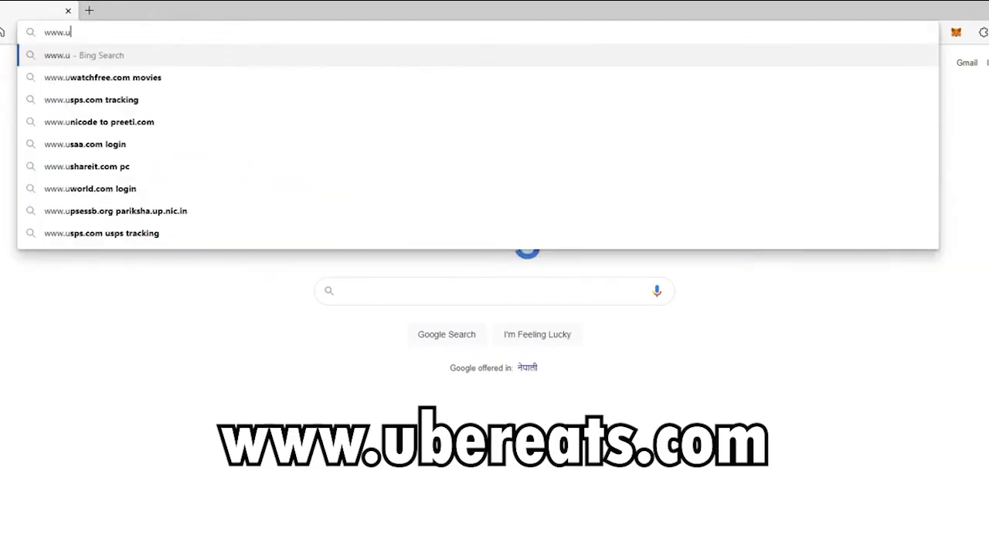
type("www.ubereats.com")
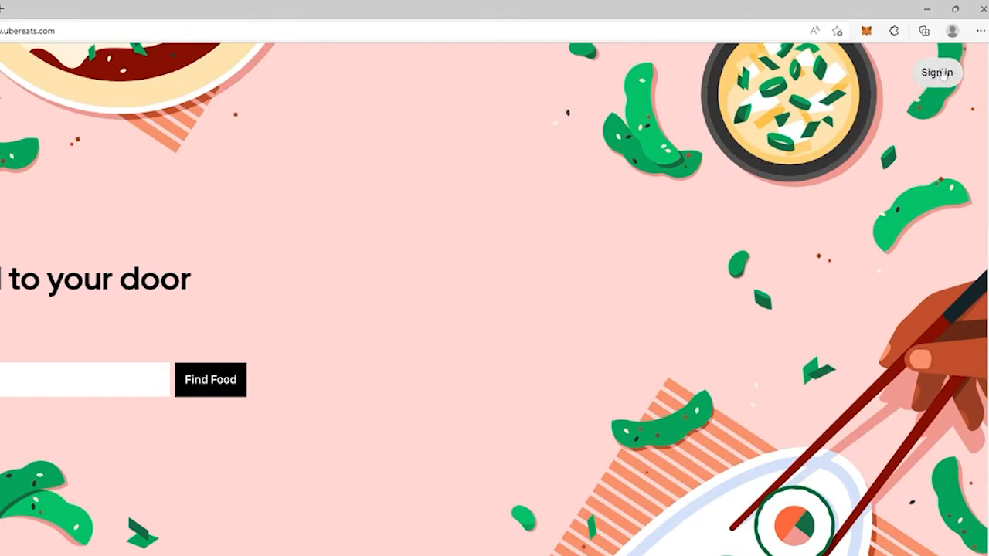
left_click(937, 72)
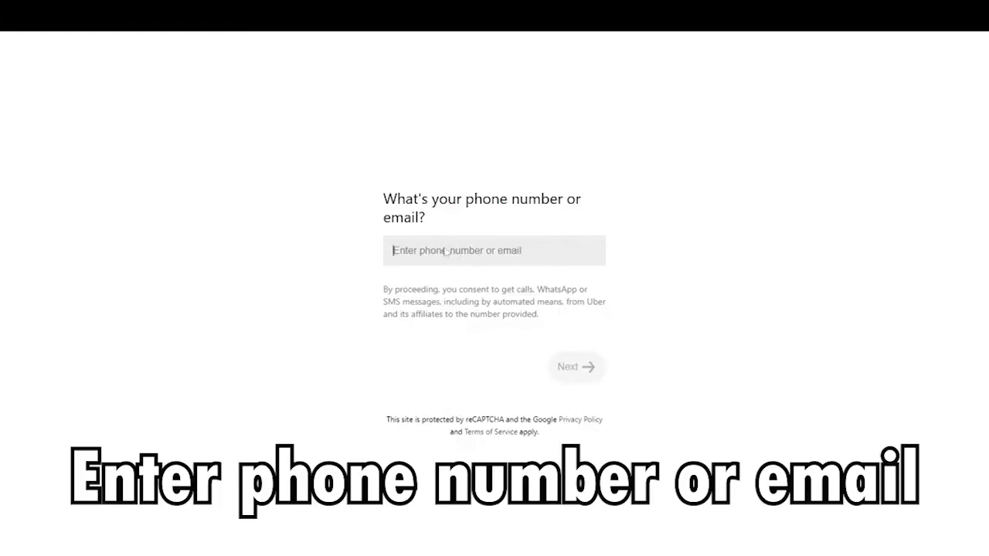
type("r")
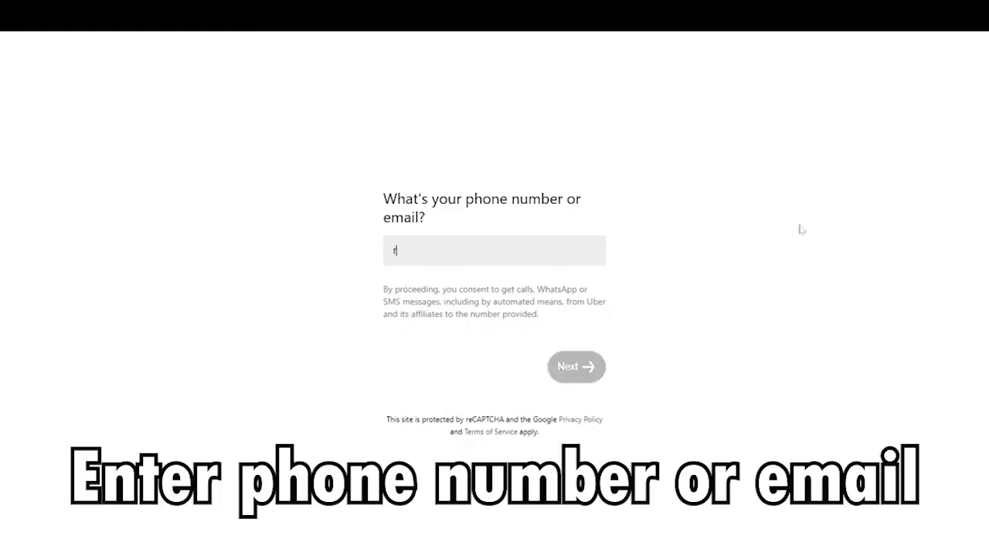
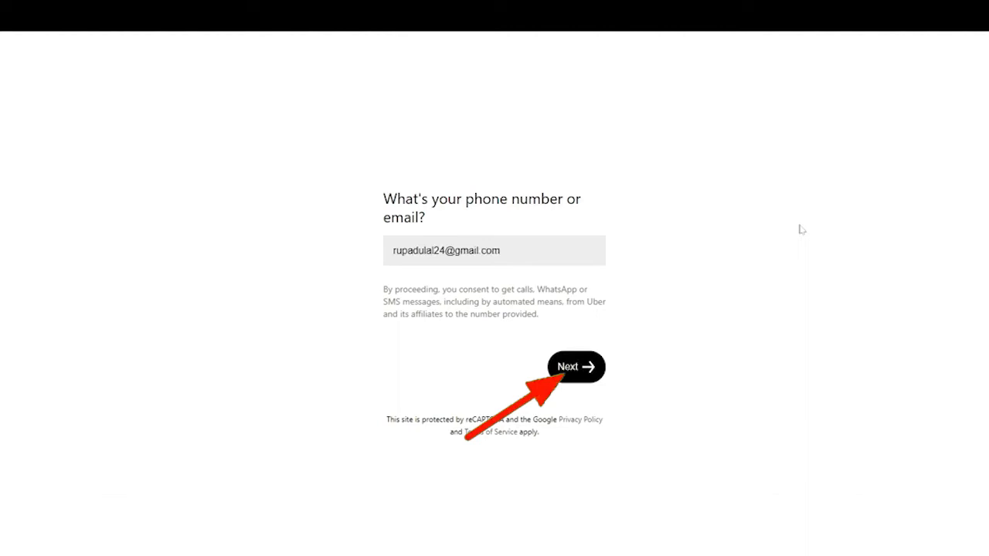
left_click(576, 367)
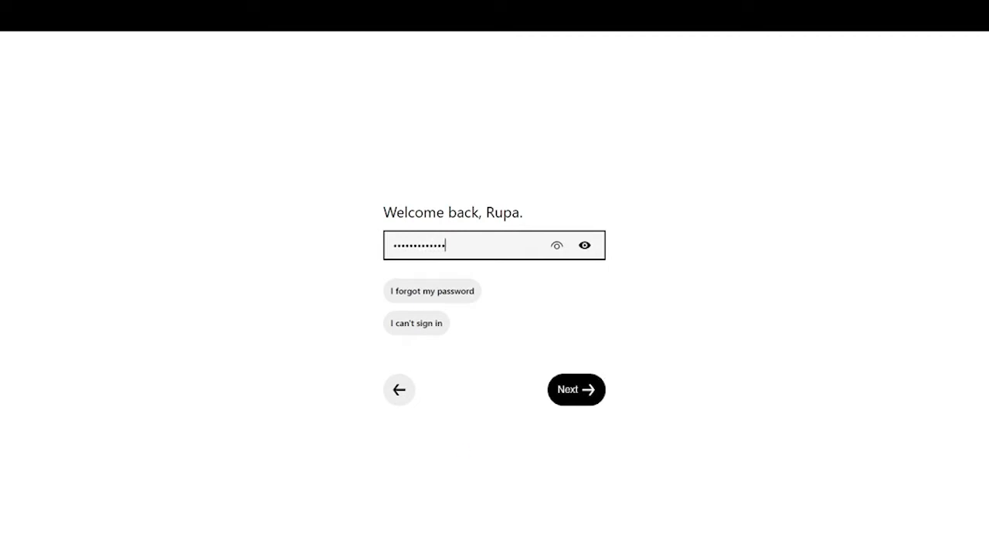
left_click(576, 390)
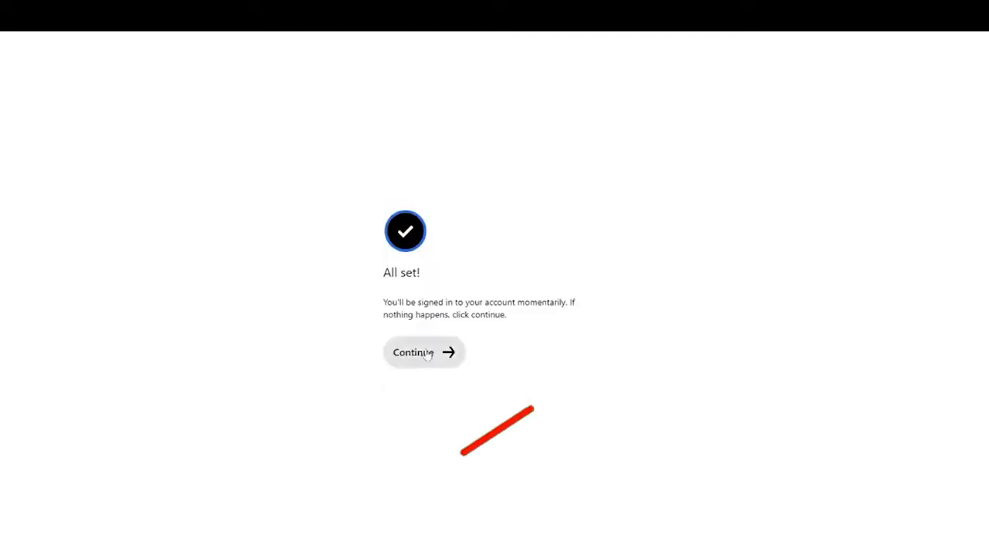
left_click(413, 352)
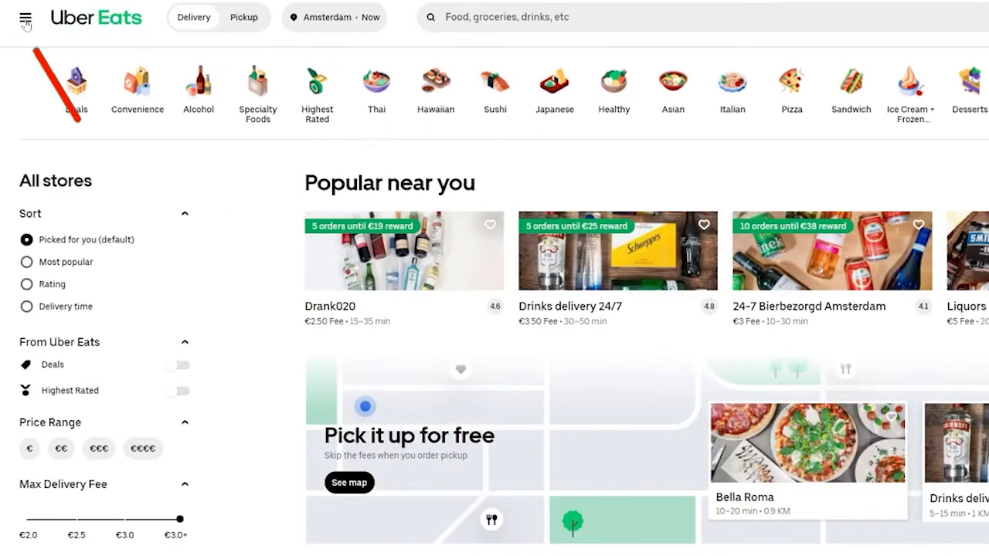
- Open the Wallet page from the account menu
left_click(26, 17)
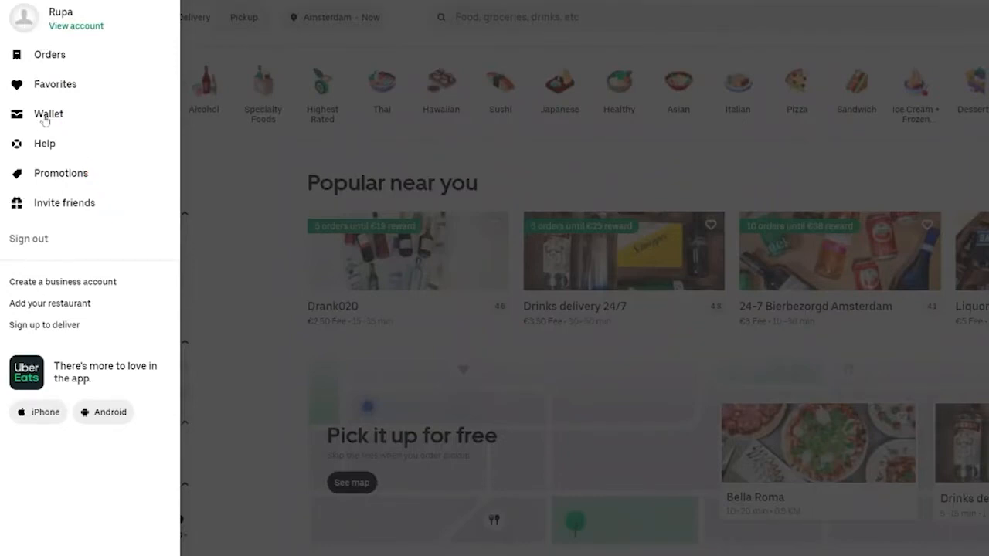
left_click(48, 113)
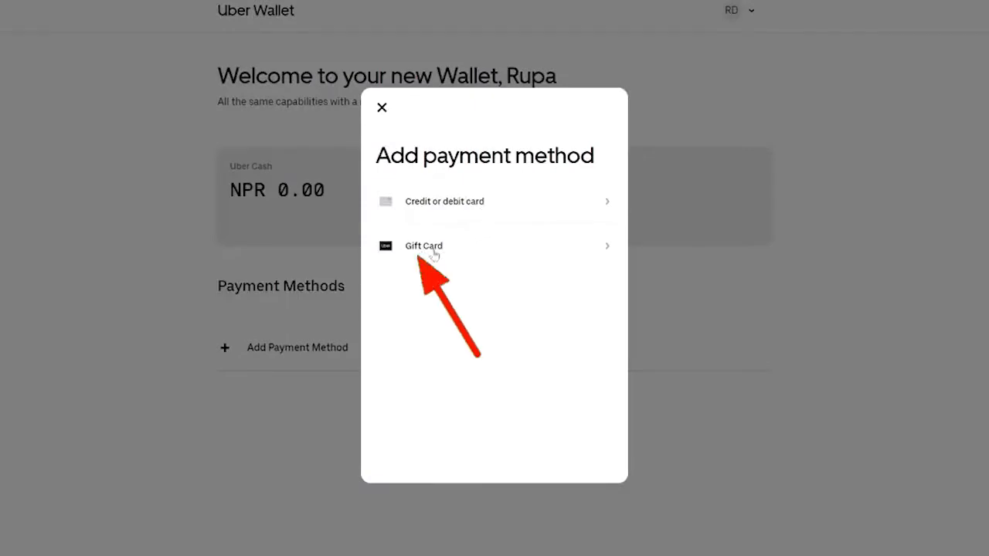
left_click(423, 245)
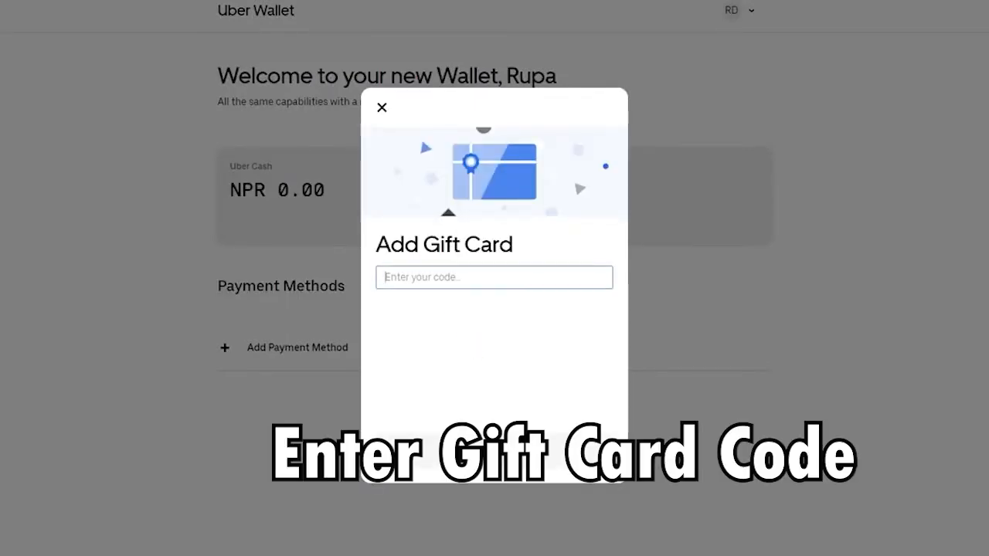
left_click(494, 276)
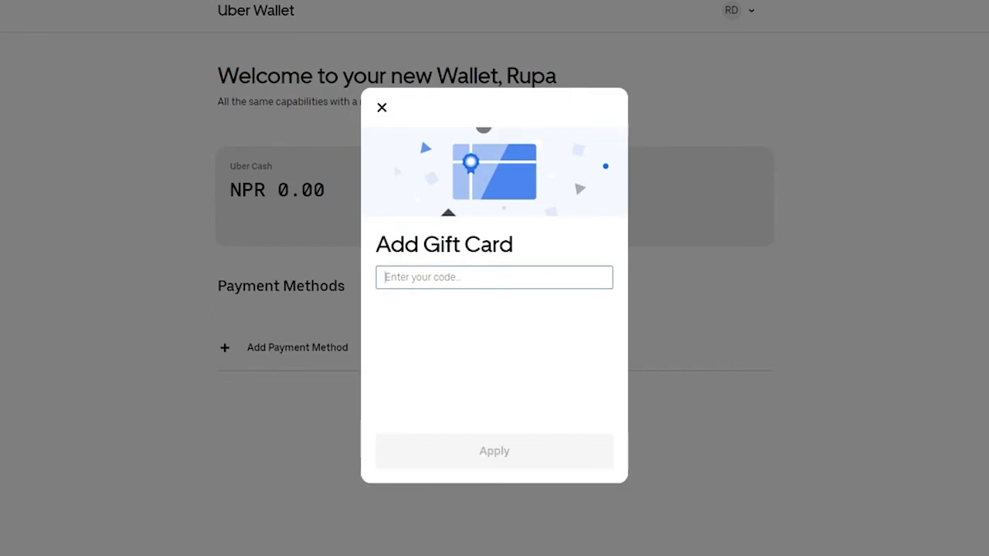
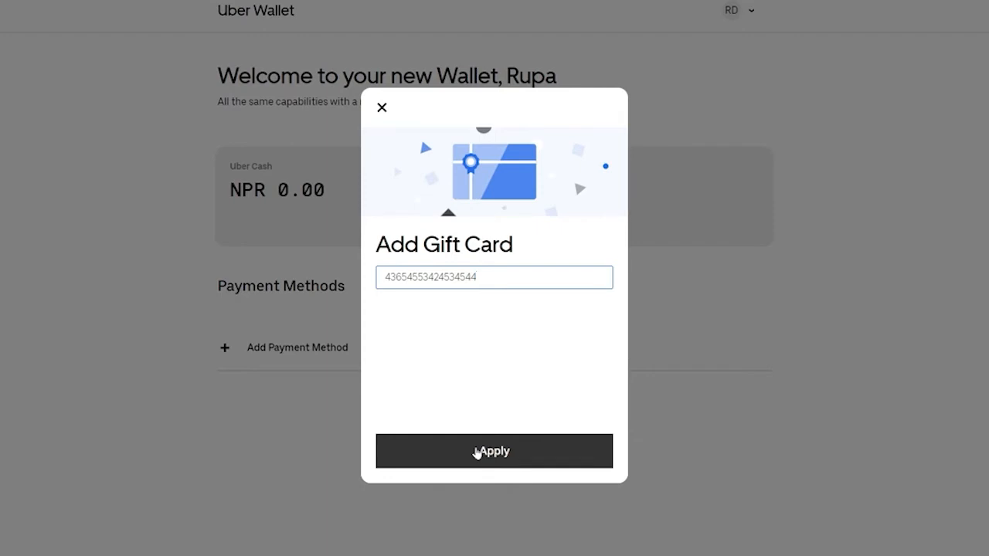
left_click(494, 276)
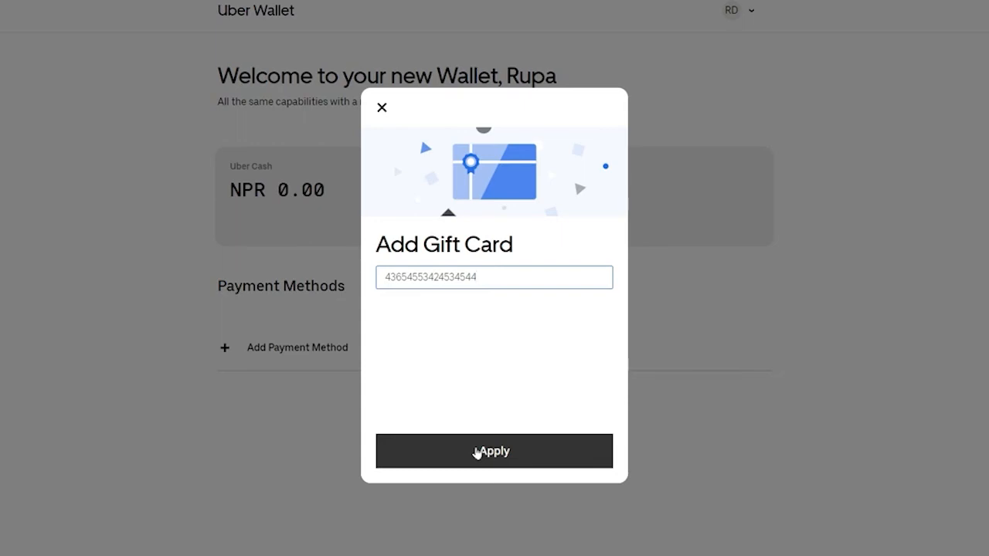
left_click(493, 277)
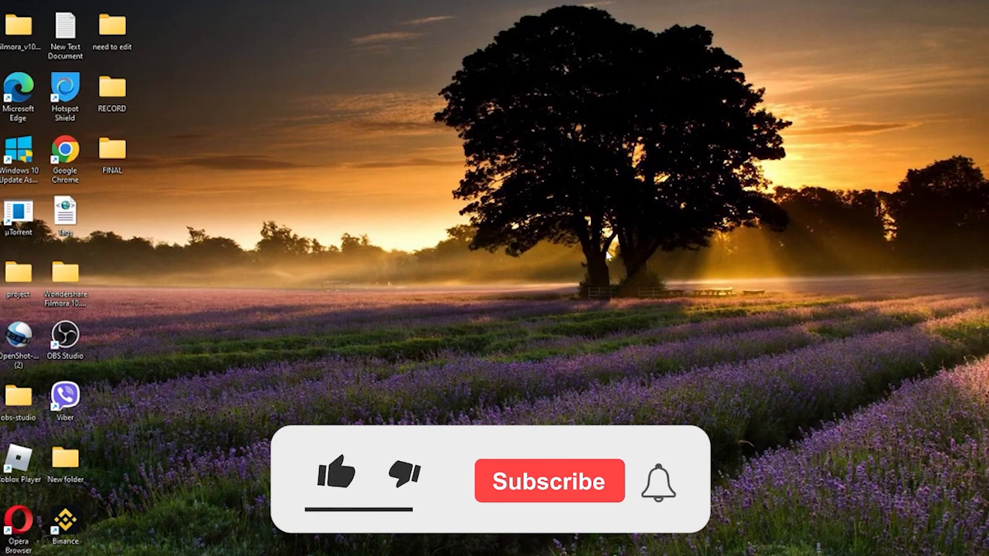
- Close the browser to return to the Windows desktop
left_click(336, 475)
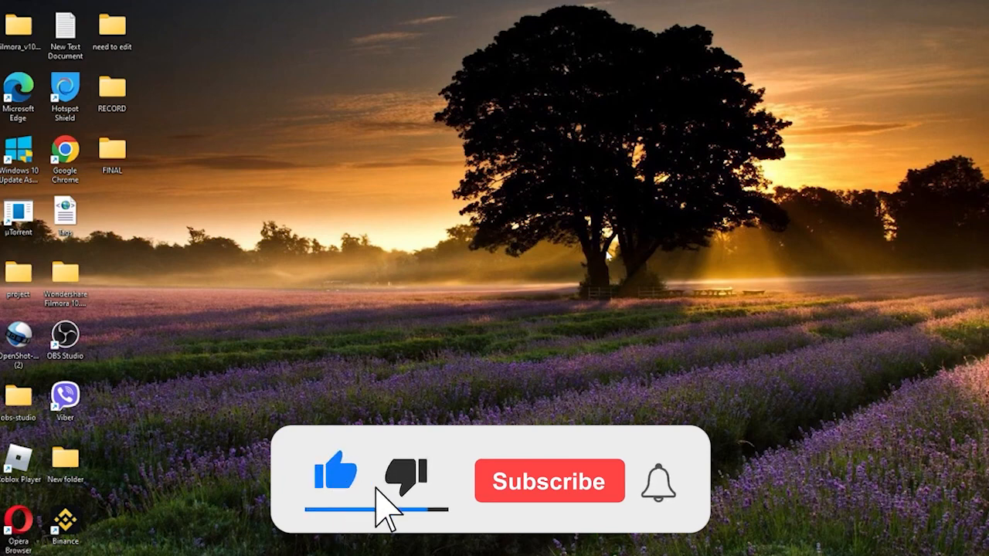